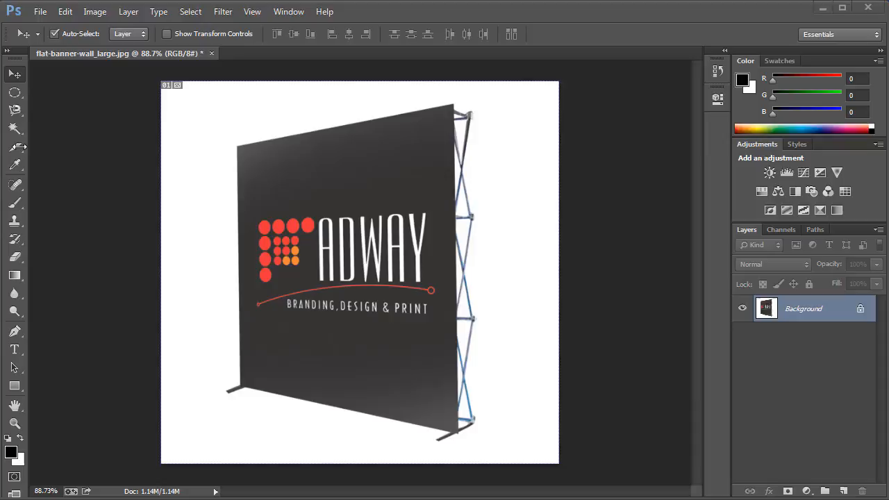
mouse_move(15, 148)
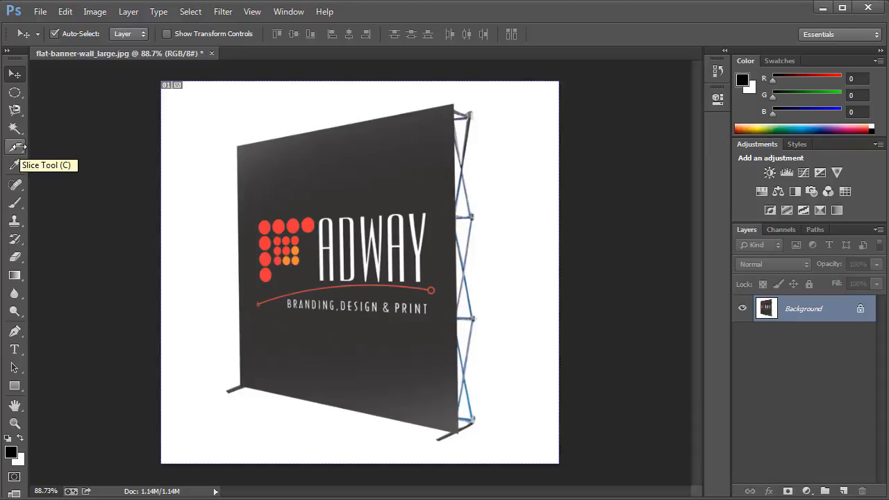
- Activate the Crop tool so a crop frame surrounds the whole banner-wall photo
left_click(14, 147)
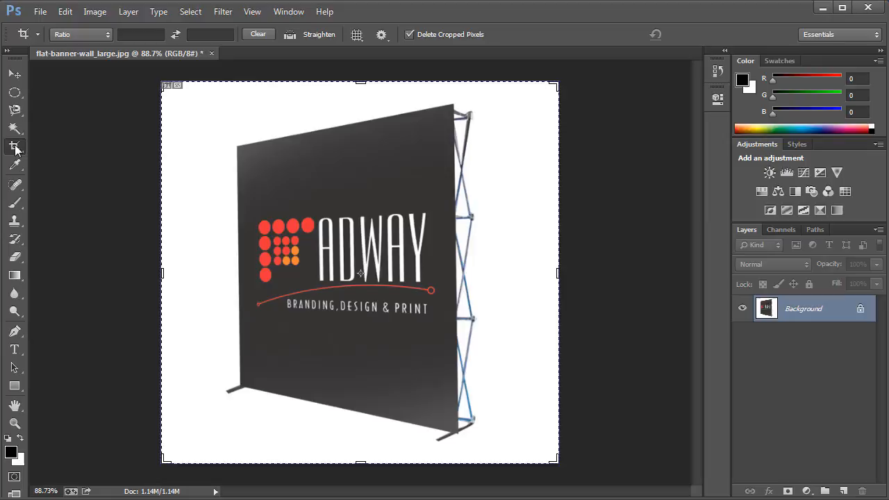
mouse_move(563, 403)
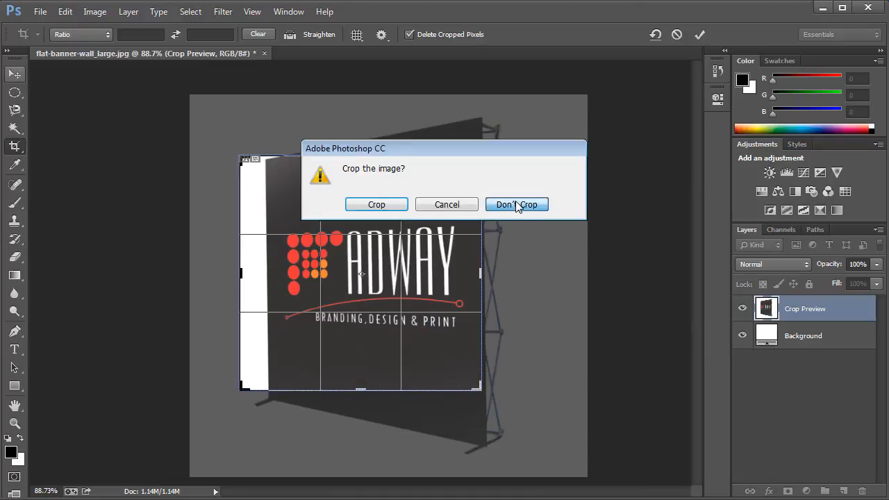
- Dismiss the crop prompt with Don't Crop, leaving the photo uncropped
left_click(517, 204)
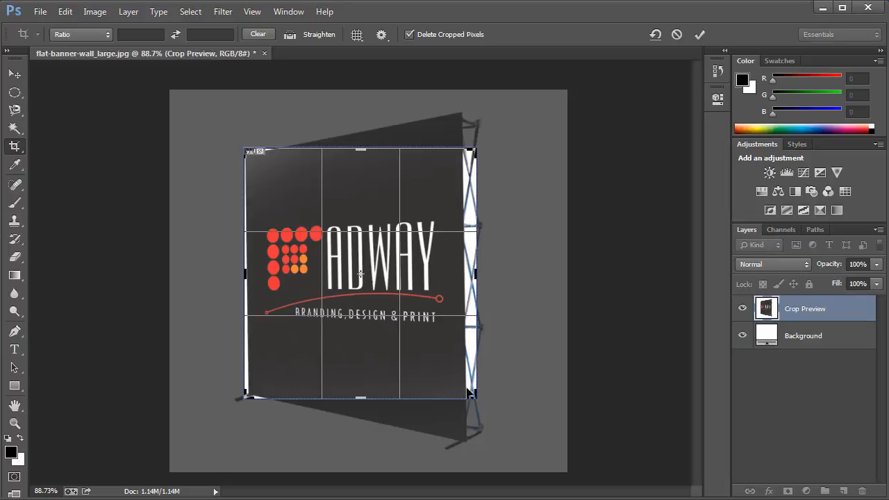
mouse_move(244, 131)
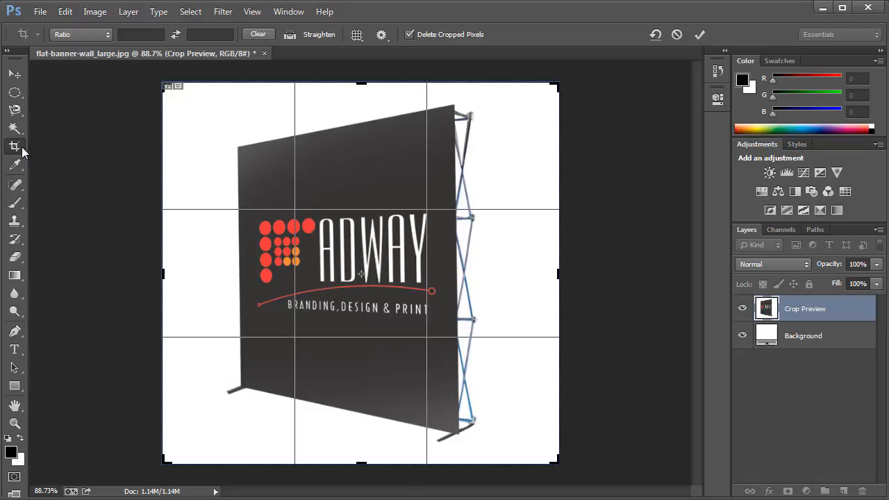
mouse_move(549, 465)
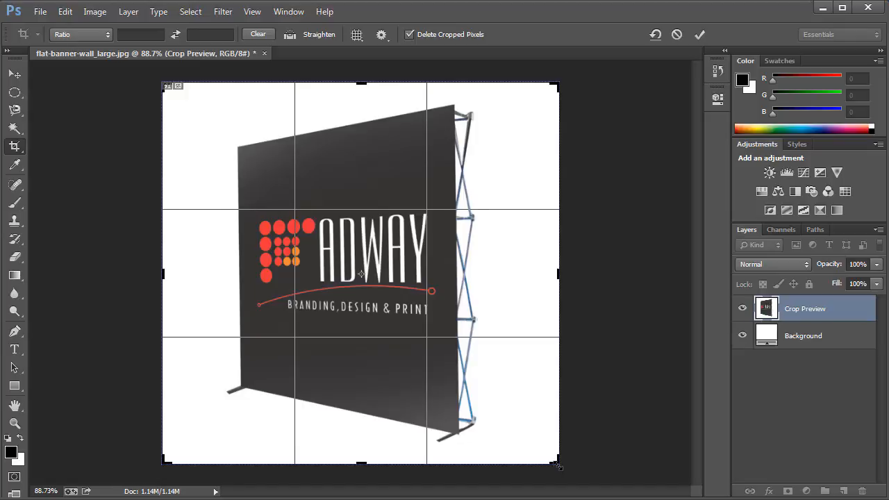
- Redraw and enlarge the crop frame over the banner wall, then tilt the photo inside it
left_click_drag(558, 466, 410, 313)
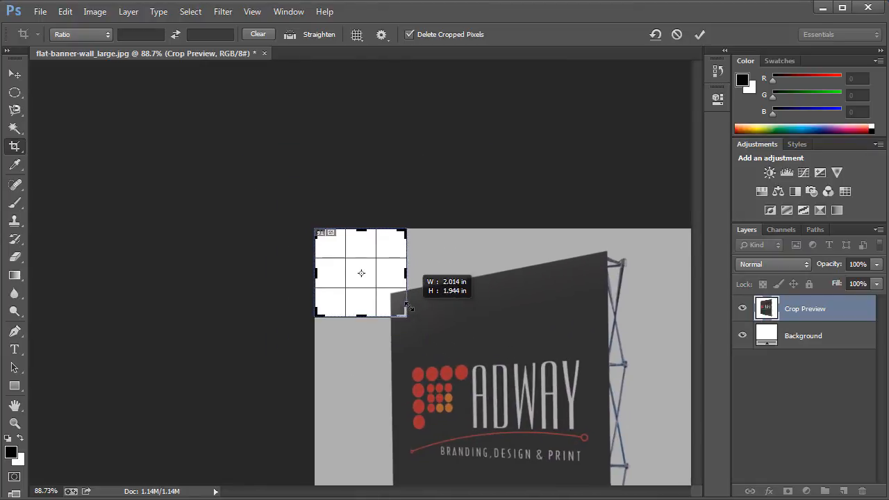
left_click_drag(406, 313, 475, 389)
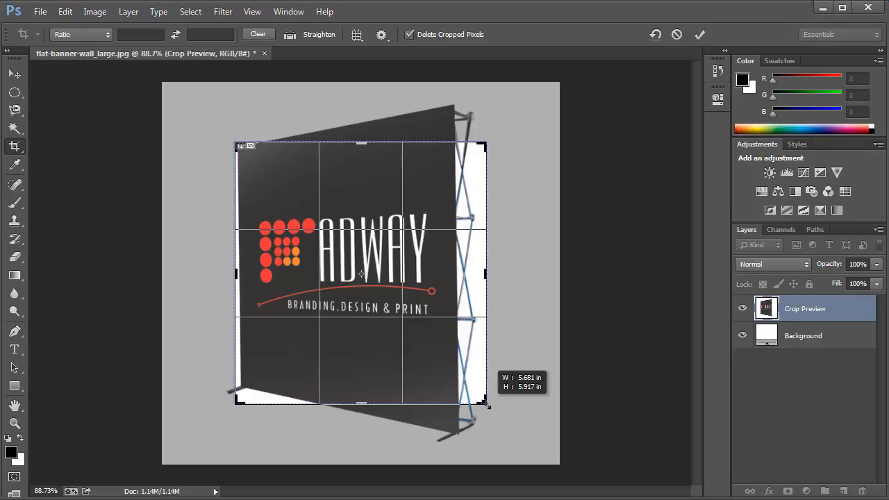
left_click_drag(487, 405, 526, 448)
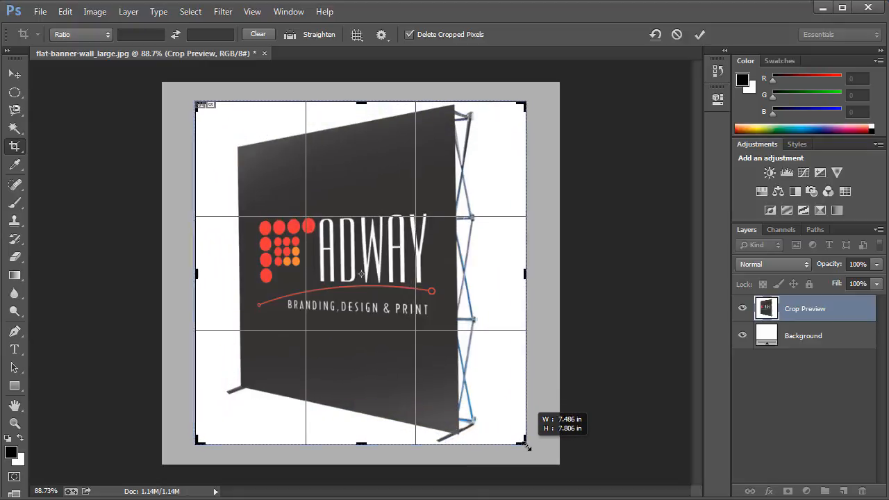
left_click_drag(525, 445, 514, 430)
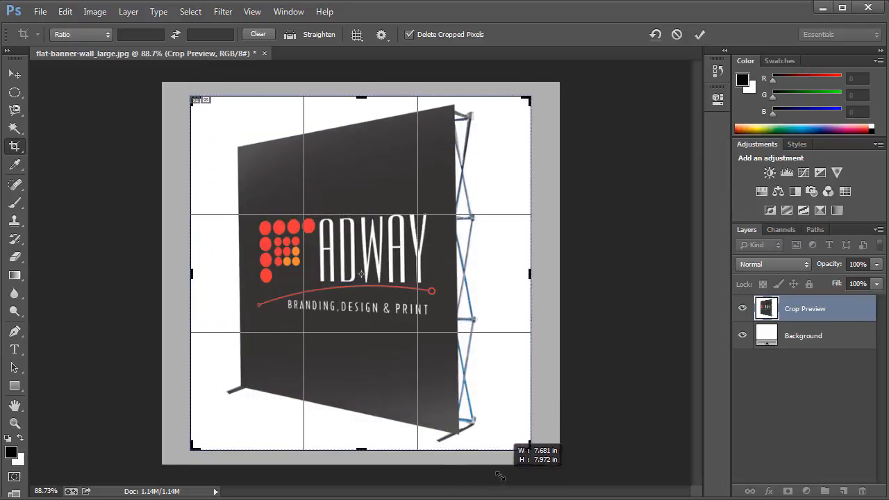
left_click_drag(531, 448, 507, 442)
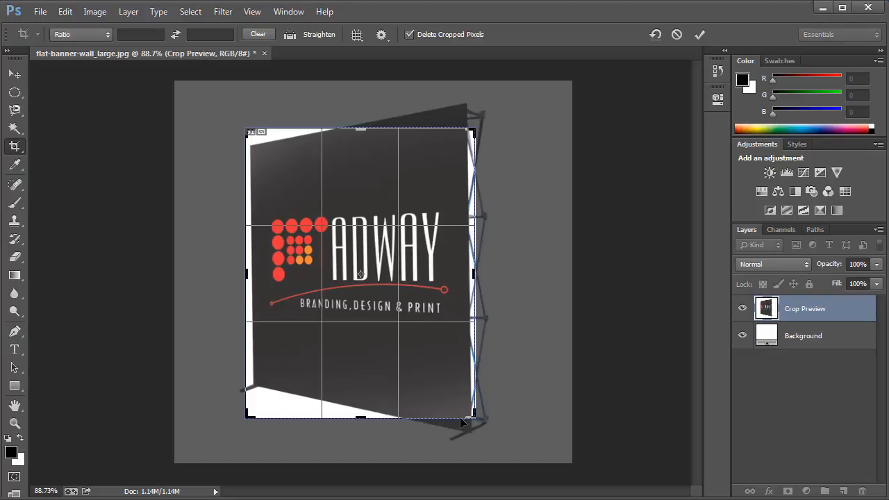
- Constrain the crop to 1:1 Square, then edit the ratio fields to a 1:2 tall ratio
left_click(81, 34)
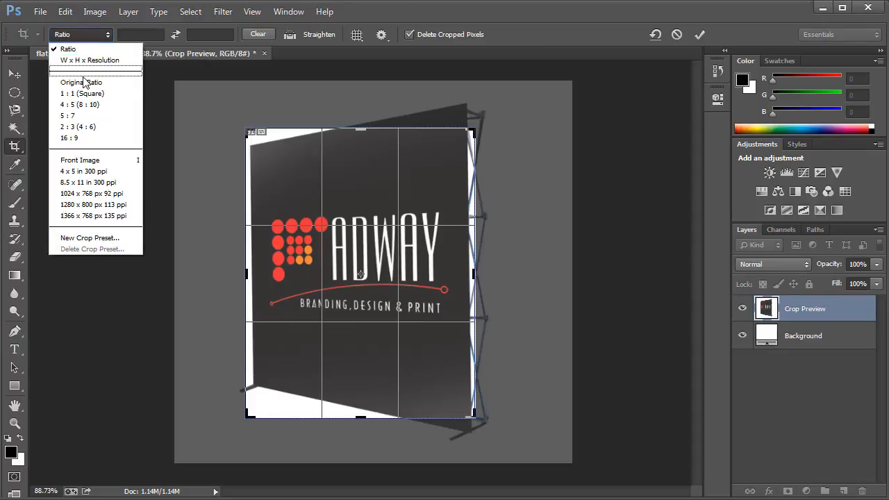
mouse_move(76, 93)
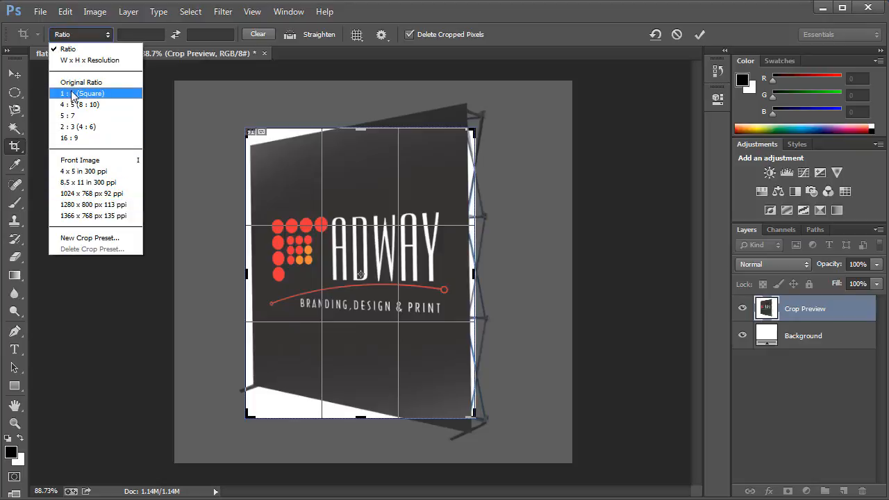
left_click(76, 93)
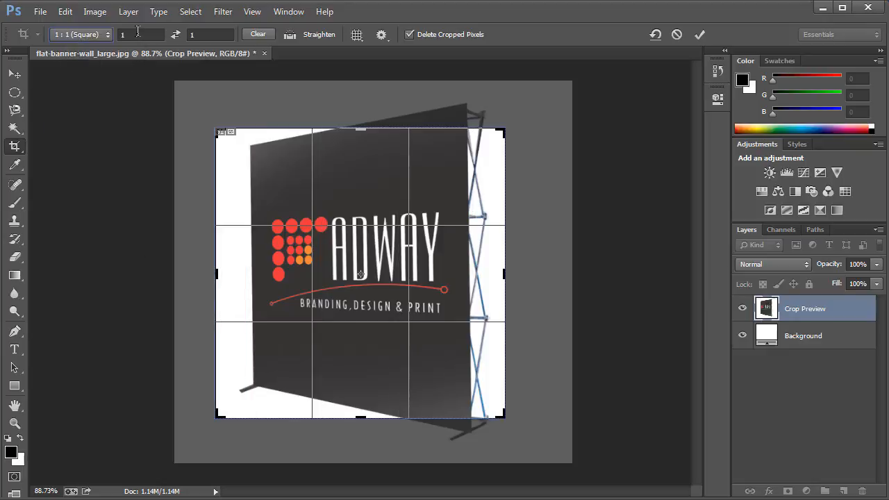
left_click(139, 35)
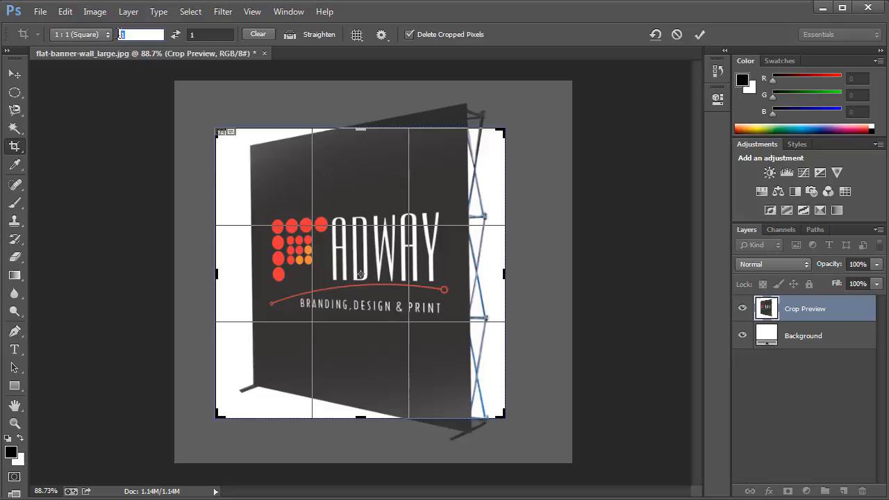
left_click(209, 35)
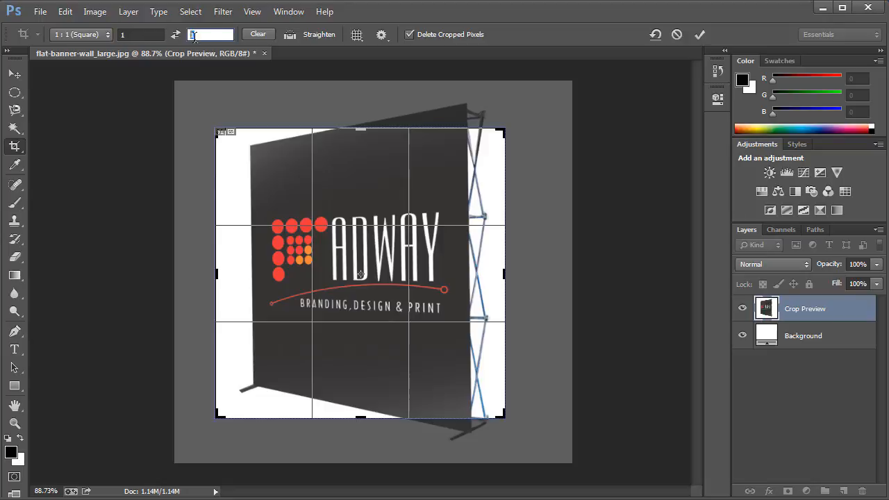
left_click(175, 35)
type("2")
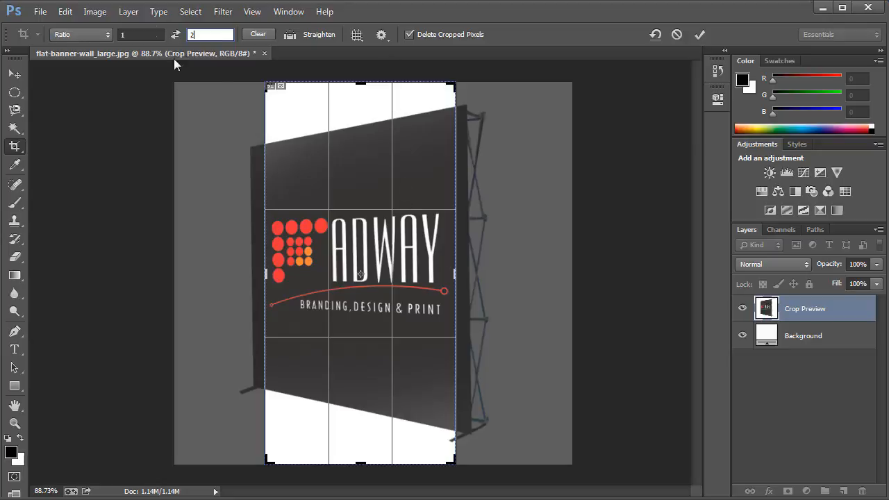
- Switch the ratio to 2:1 landscape, then clear the ratio values
left_click(81, 33)
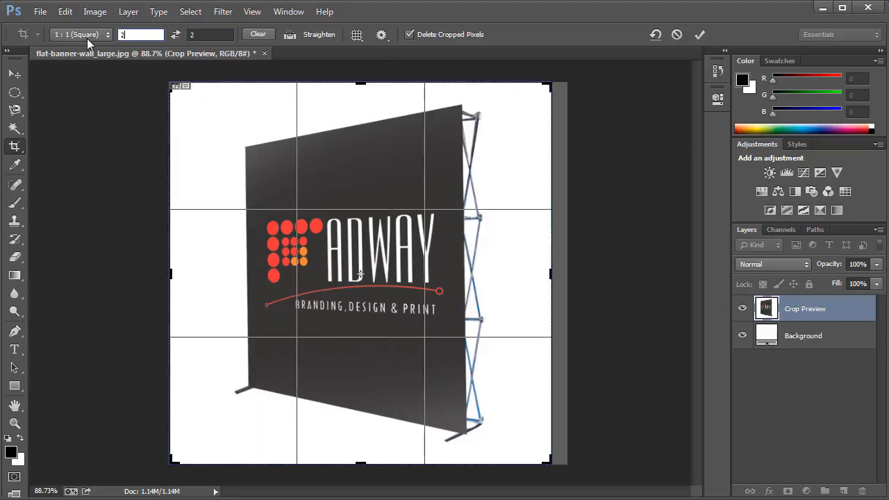
mouse_move(184, 313)
type("1")
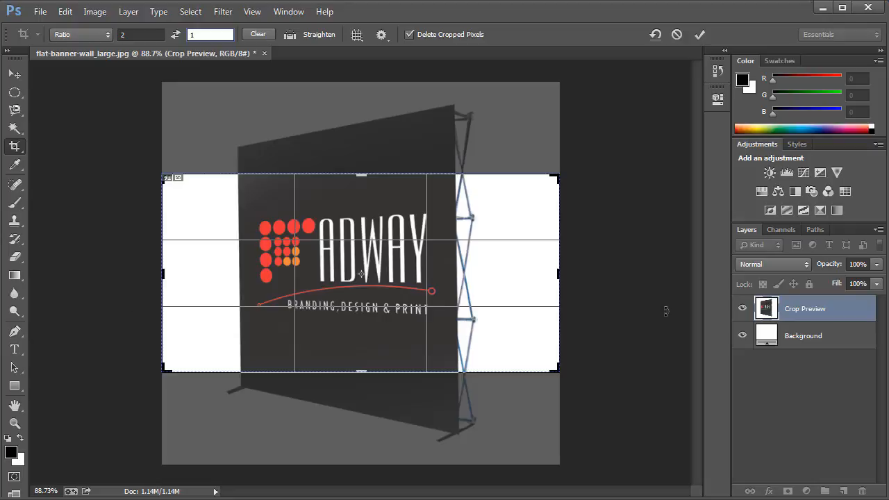
left_click(258, 33)
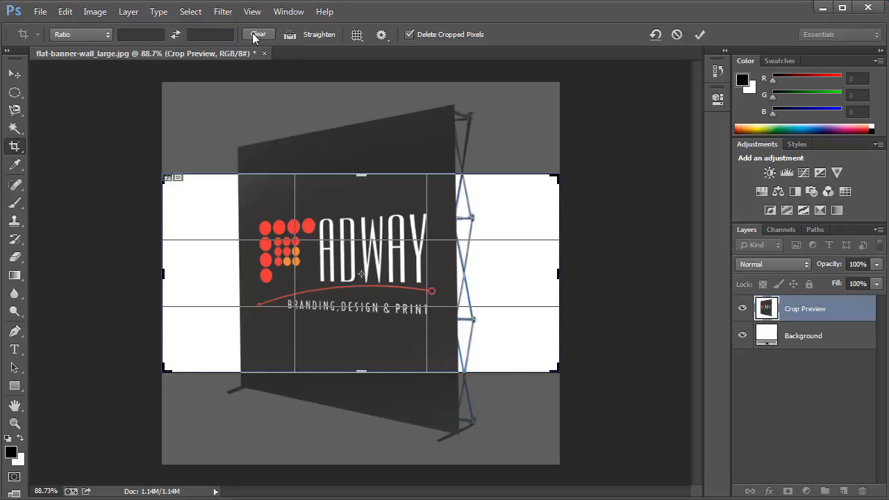
- Crop by W x H x Resolution with 40 and resolution 300, then clear the values
left_click(81, 33)
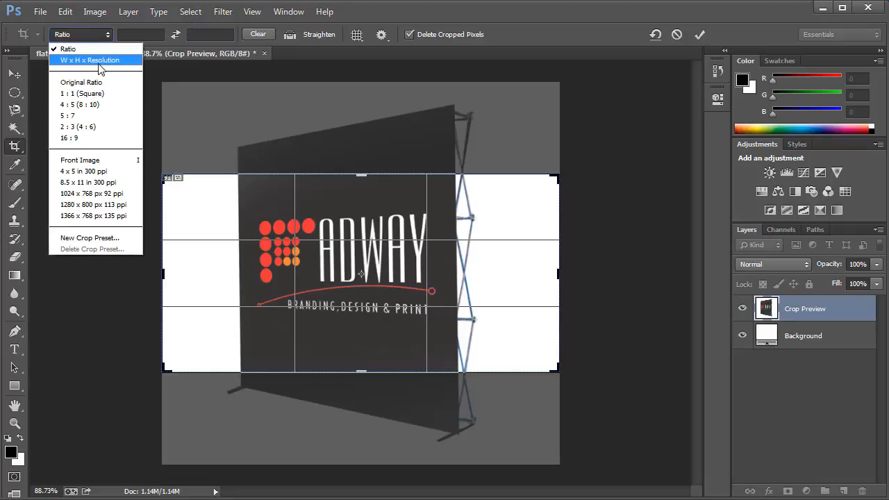
left_click(91, 60)
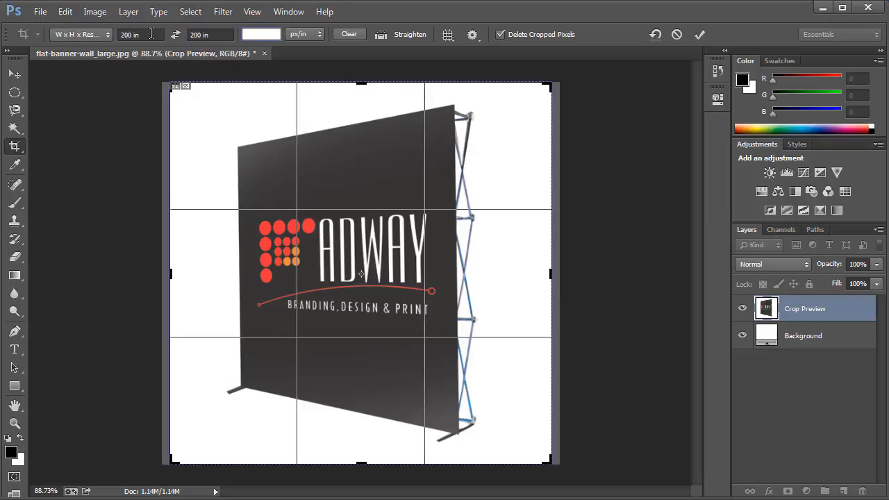
type("40")
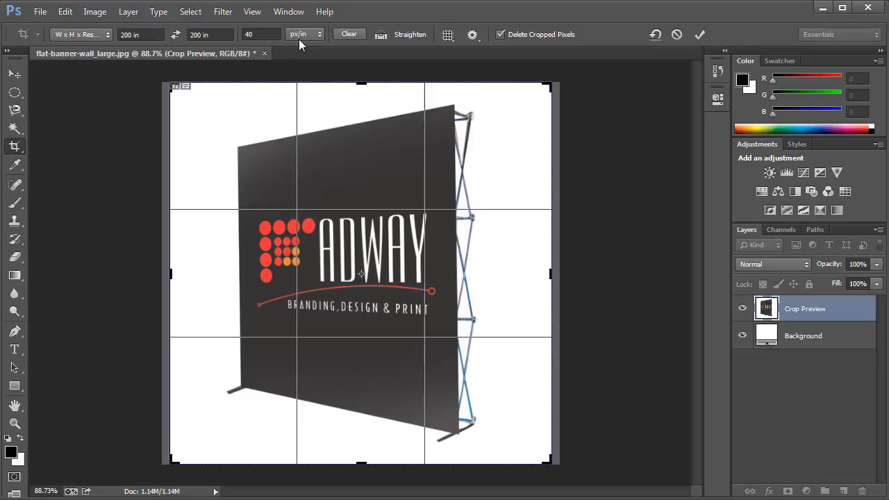
left_click(305, 33)
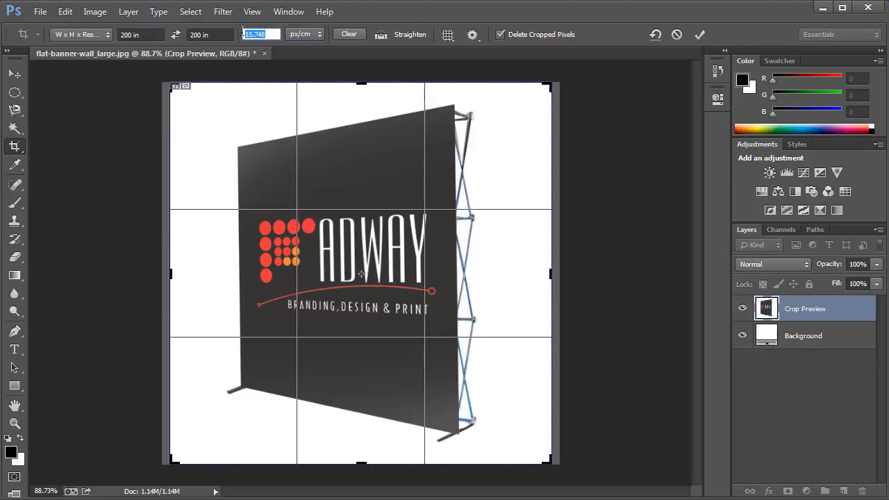
type("300")
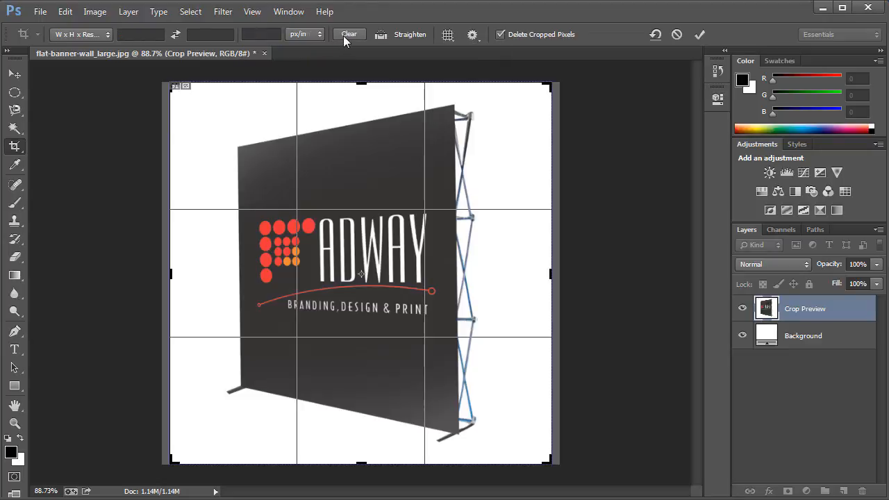
left_click(80, 33)
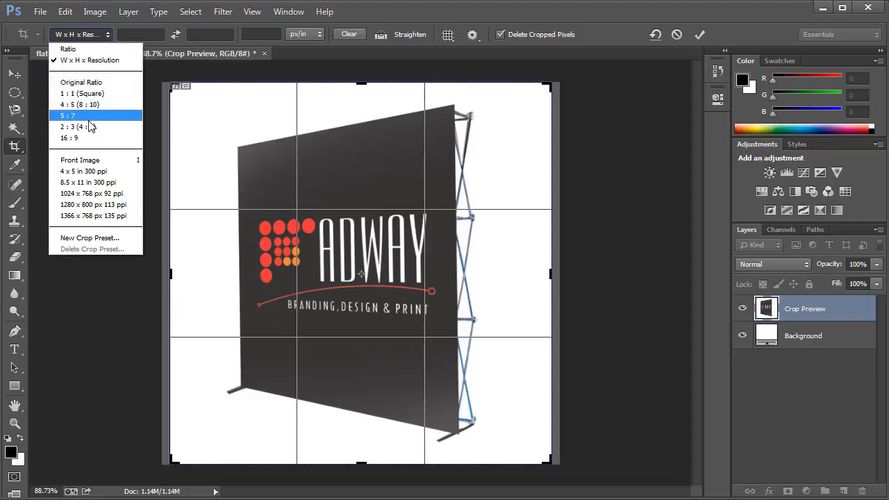
mouse_move(83, 137)
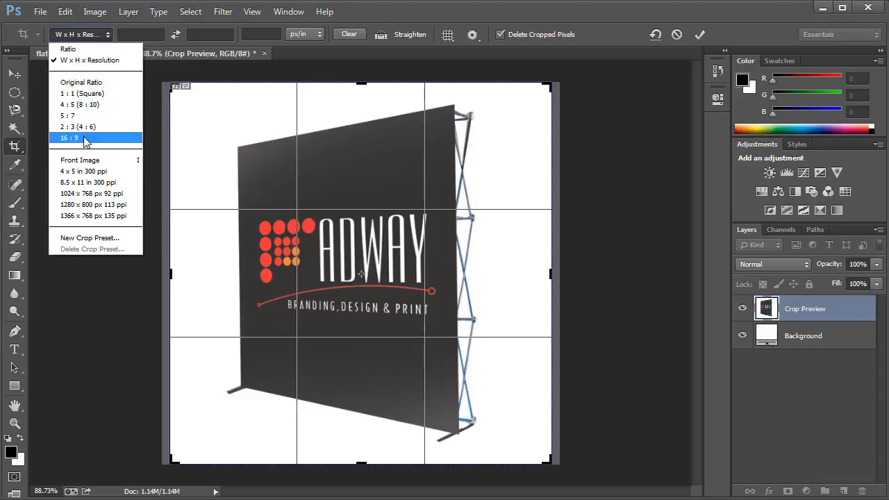
- Constrain the crop to 16:9 and reposition the photo to frame the logo area
left_click(70, 137)
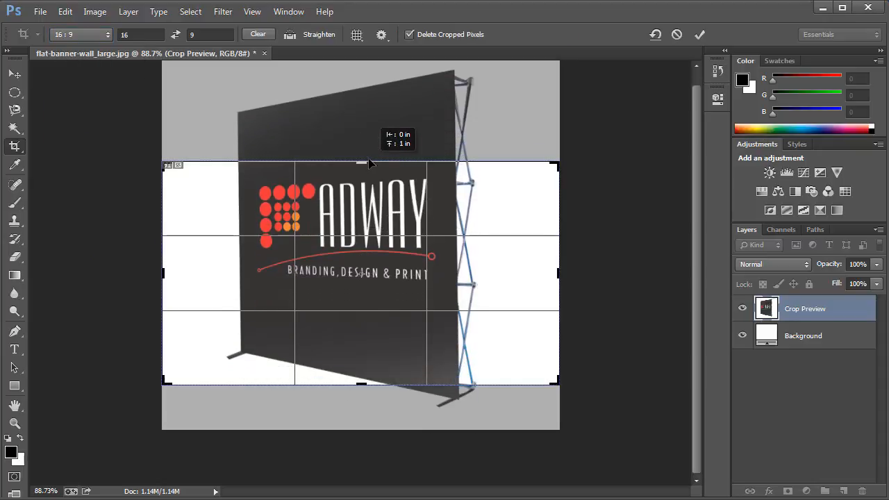
left_click_drag(370, 163, 381, 275)
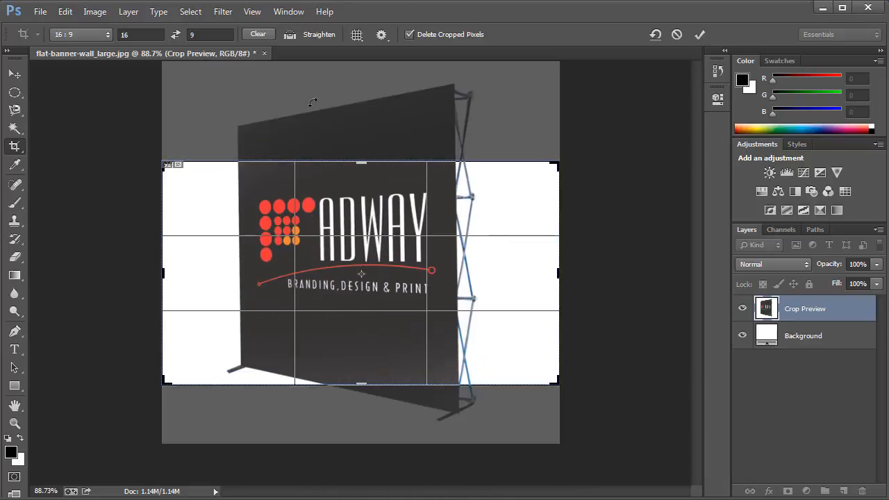
left_click(80, 33)
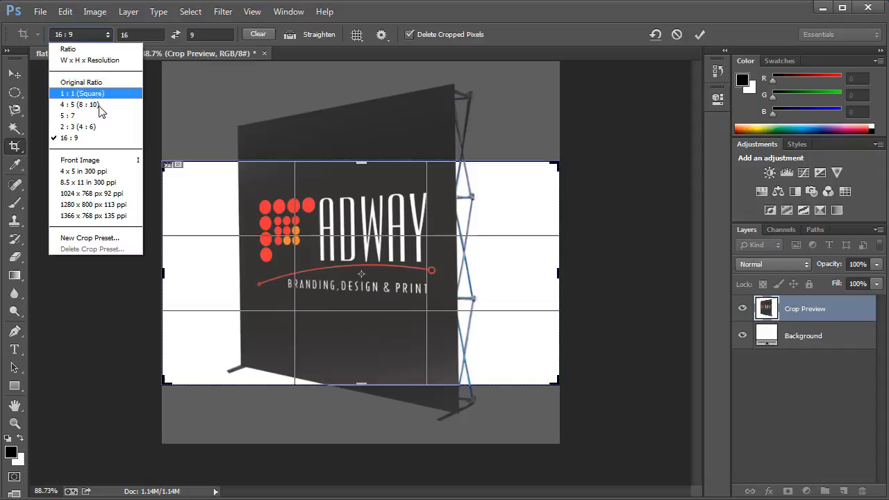
mouse_move(97, 237)
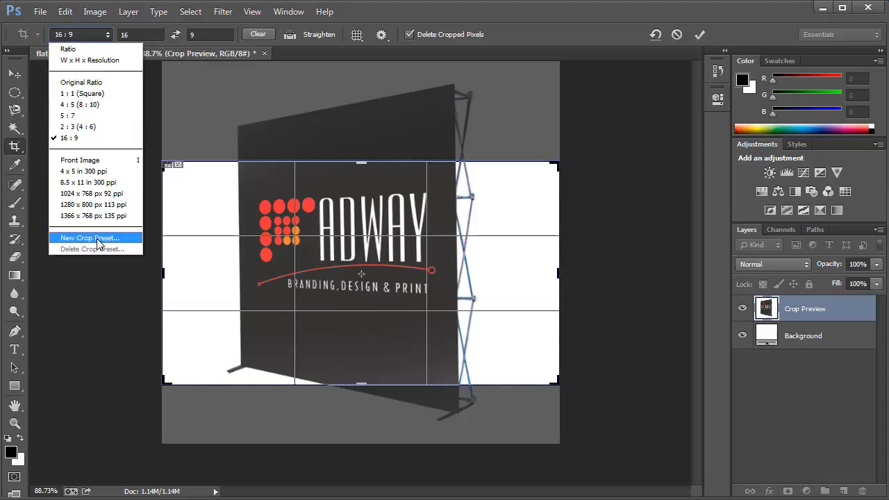
mouse_move(123, 239)
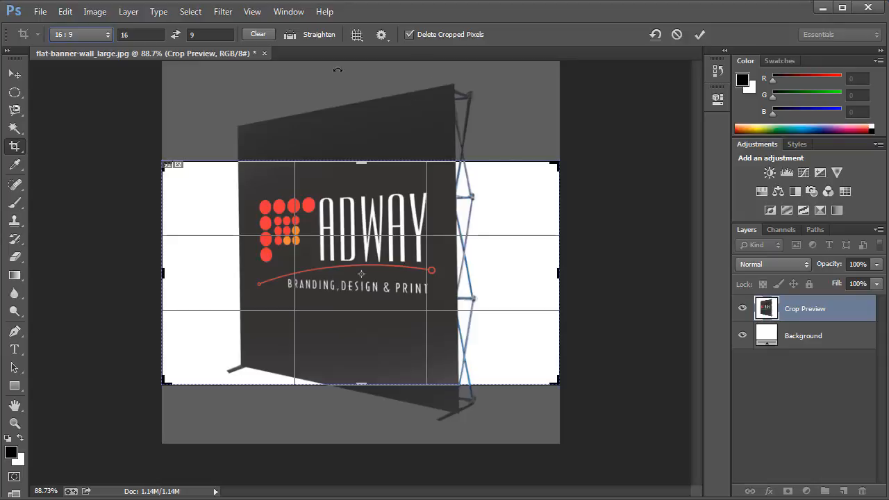
left_click(78, 33)
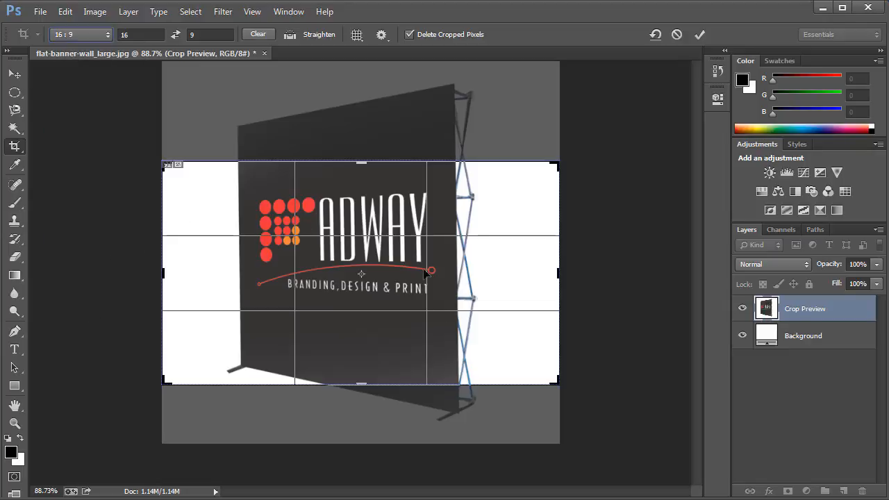
mouse_move(415, 41)
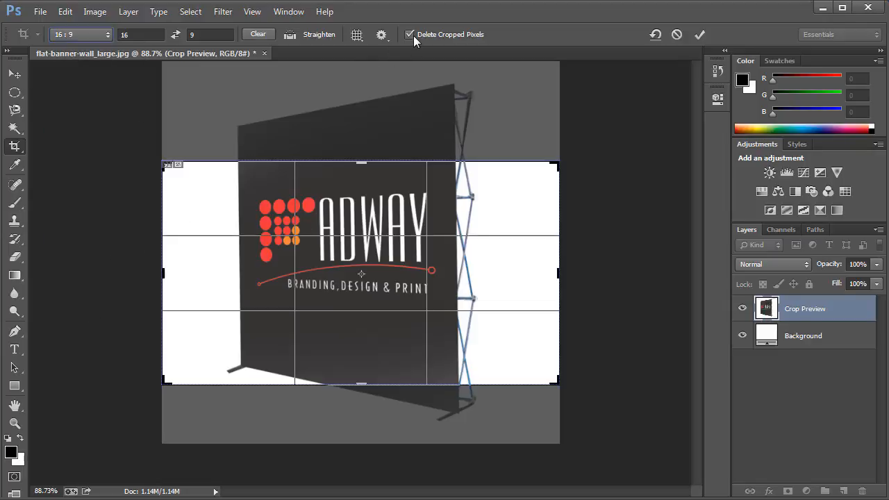
mouse_move(426, 37)
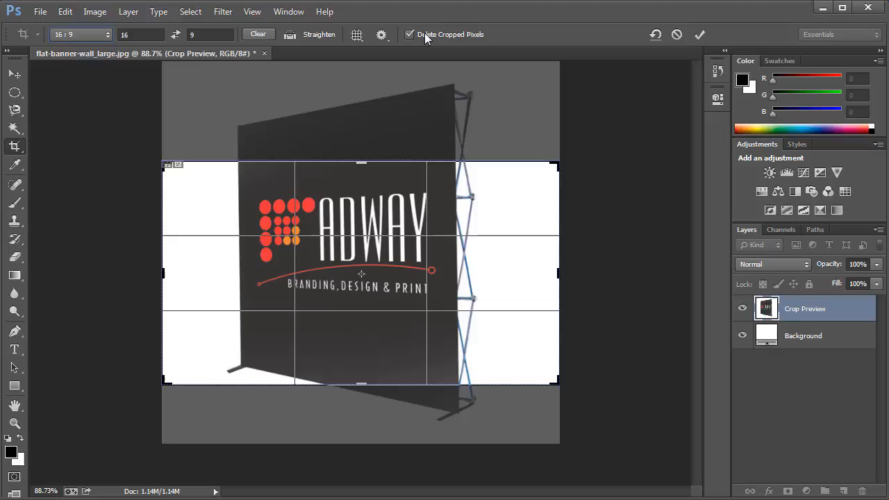
mouse_move(450, 33)
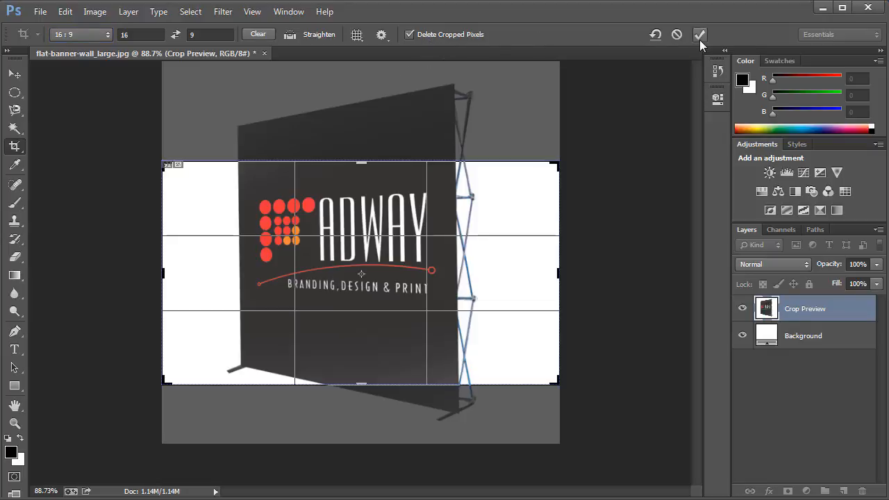
- Commit the 16:9 crop with Delete Cropped Pixels left checked
left_click(700, 35)
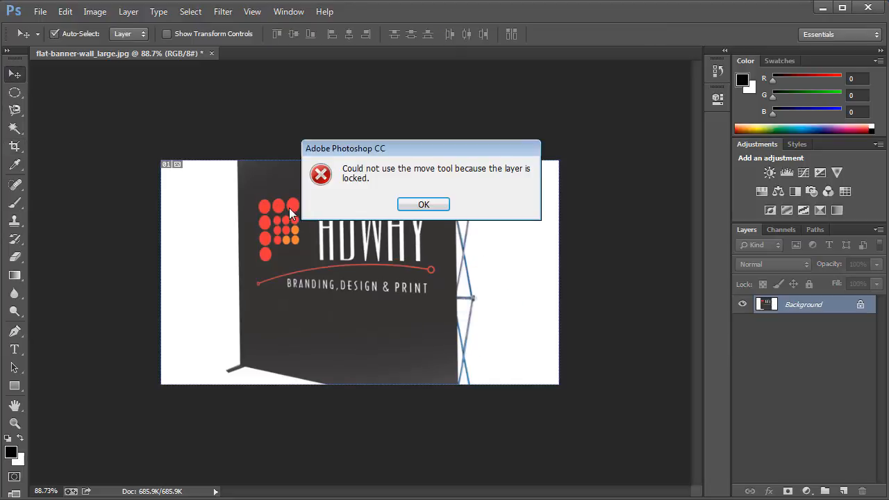
- Dismiss the locked-layer warning and return to the Crop tool on the restored photo
left_click(422, 205)
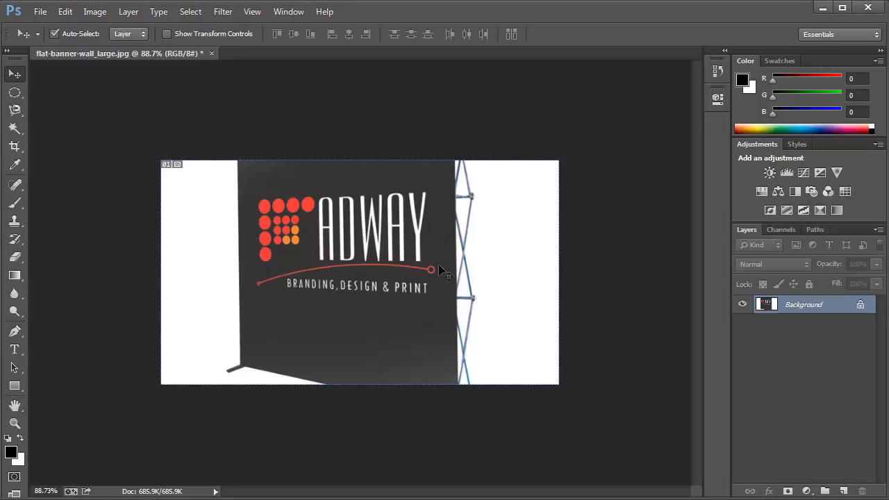
mouse_move(263, 186)
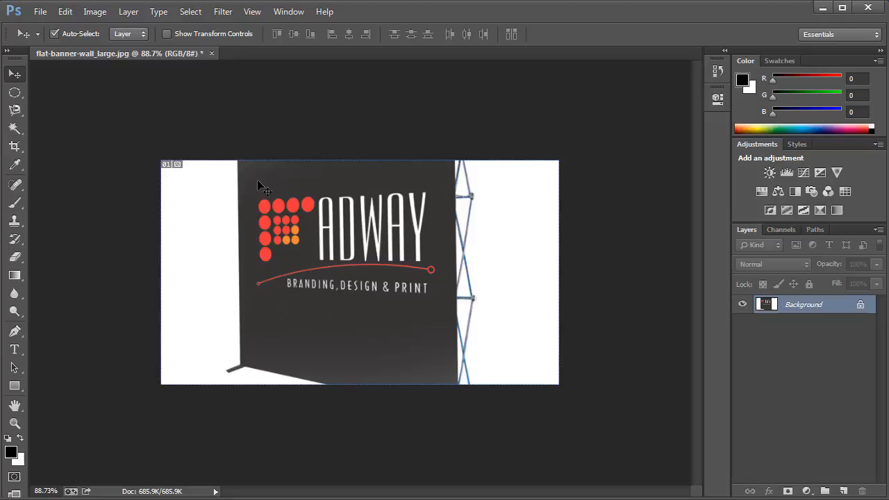
mouse_move(233, 153)
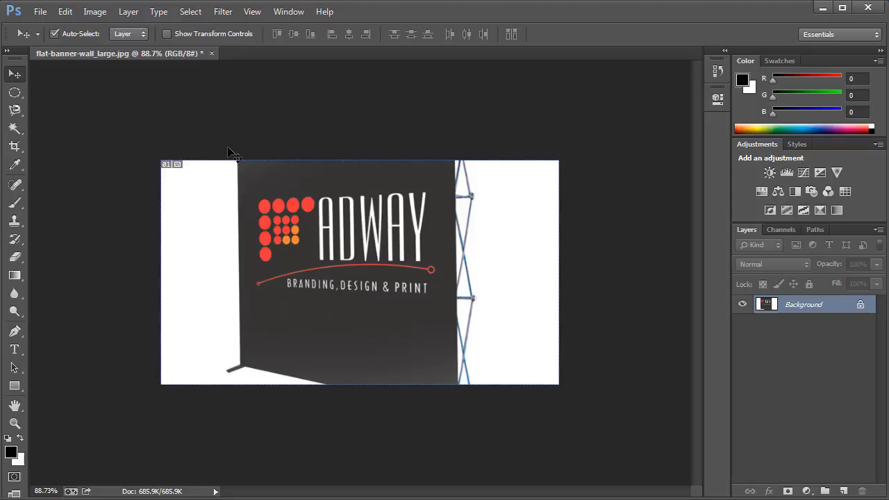
mouse_move(347, 112)
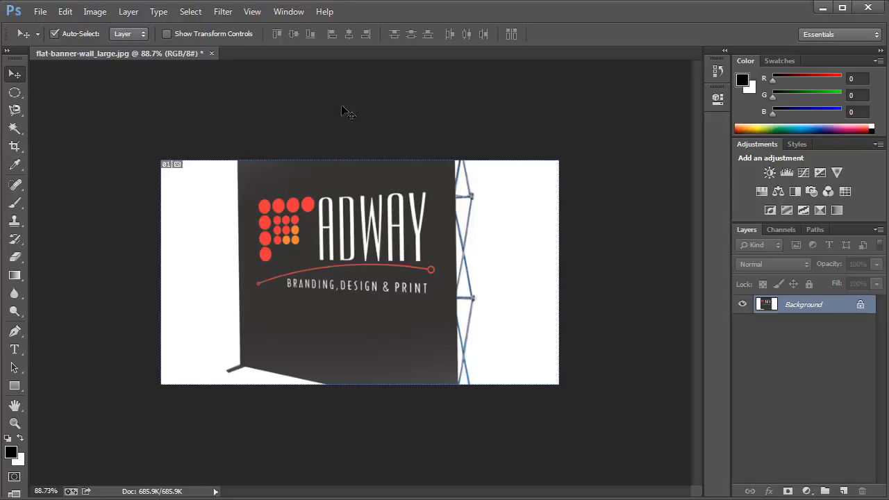
mouse_move(249, 150)
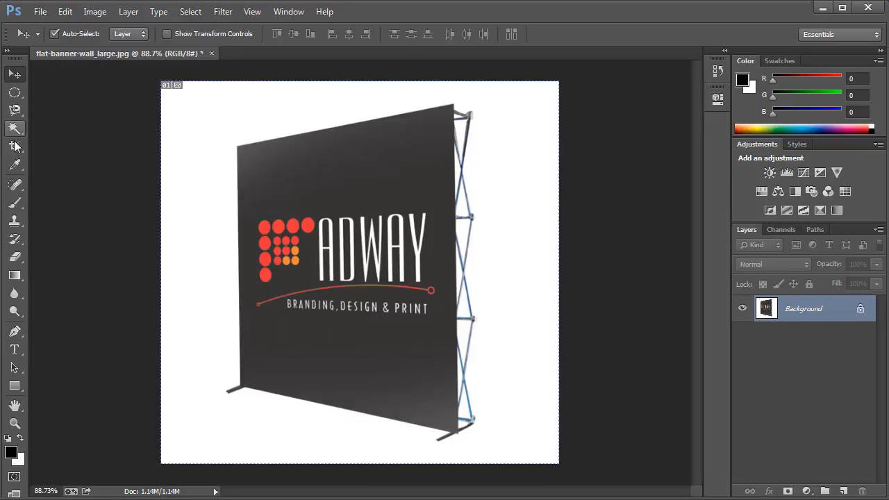
left_click(14, 146)
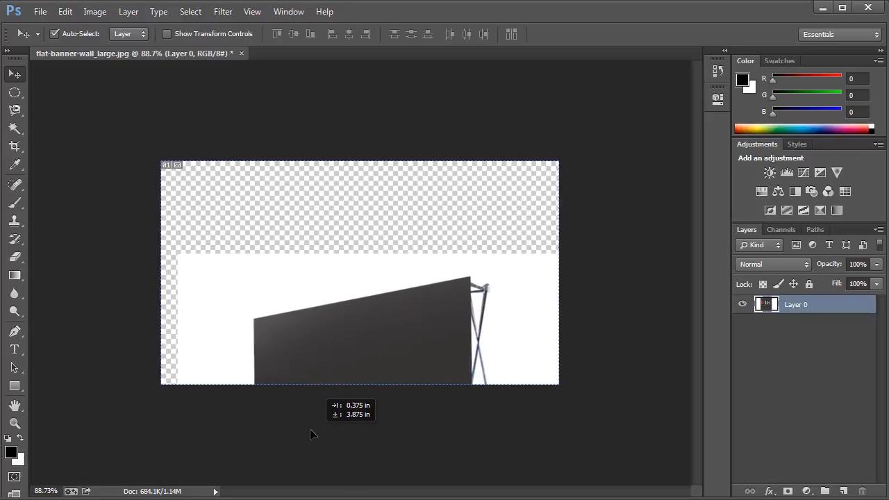
- Drag unlocked Layer 0 to reveal its retained cropped-off pixels on the 16:9 canvas
left_click_drag(311, 434, 289, 150)
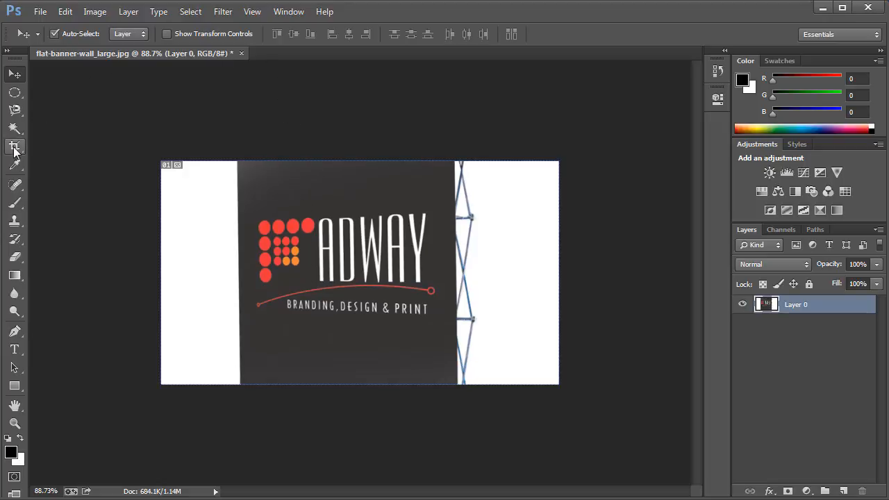
left_click(14, 147)
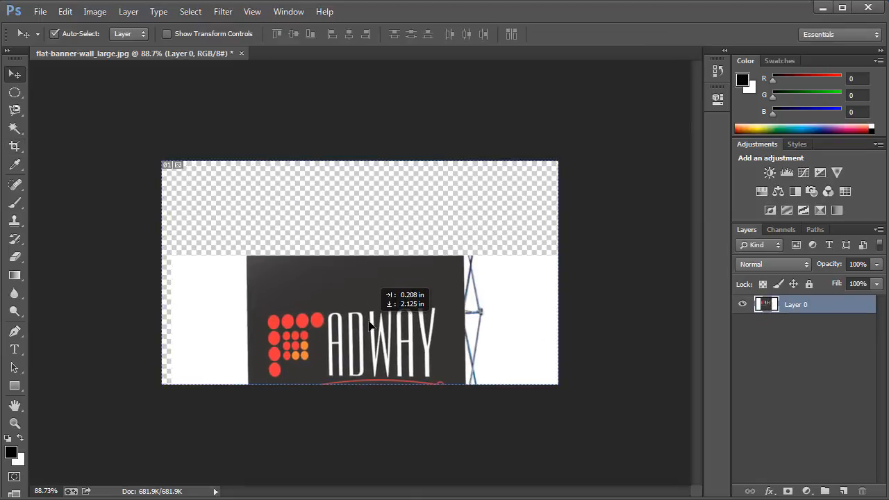
- Move the layer to expose hidden pixels, return it to place, and reactivate cropping
left_click_drag(368, 327, 414, 174)
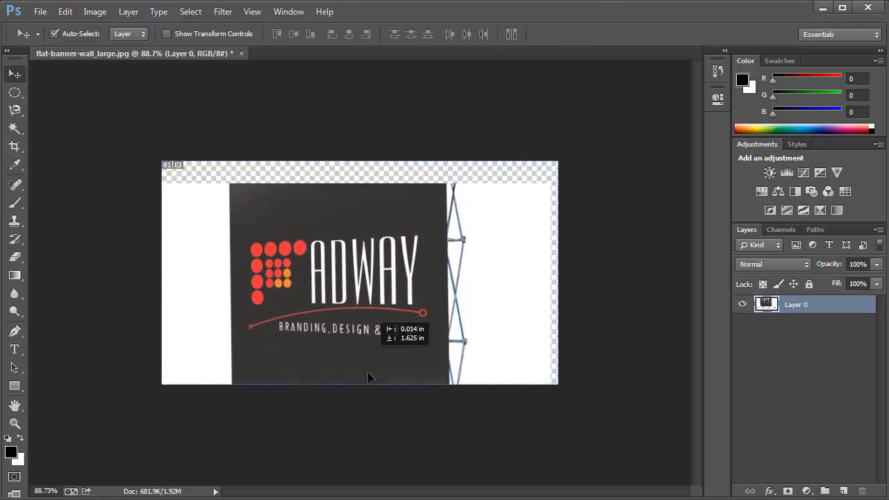
left_click_drag(368, 378, 387, 370)
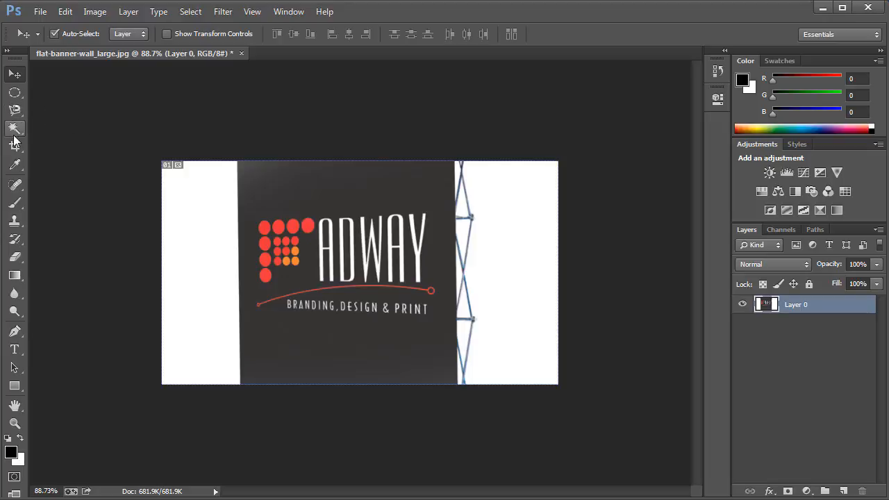
left_click(14, 146)
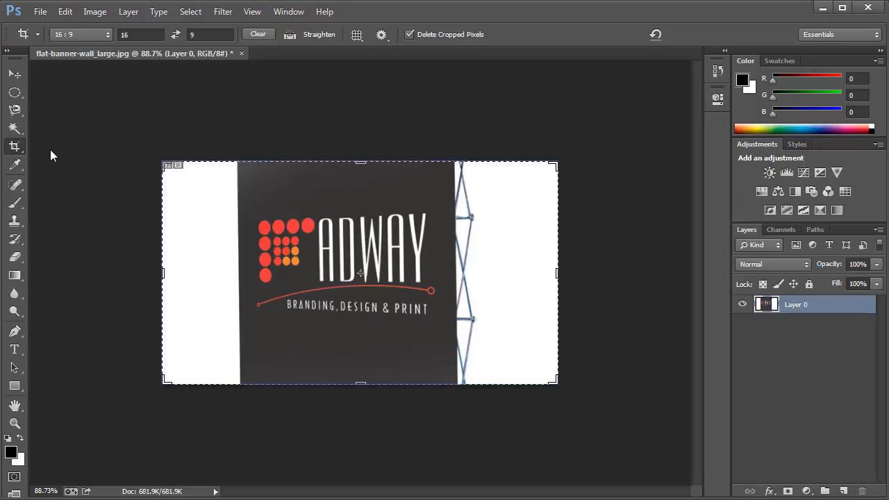
mouse_move(615, 392)
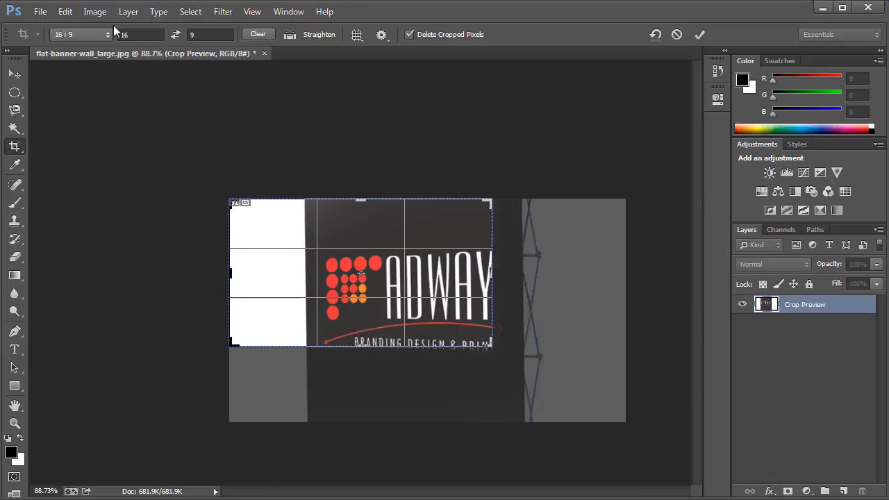
- Clear the fixed 16:9 ratio so the crop frame becomes free-form
left_click(259, 33)
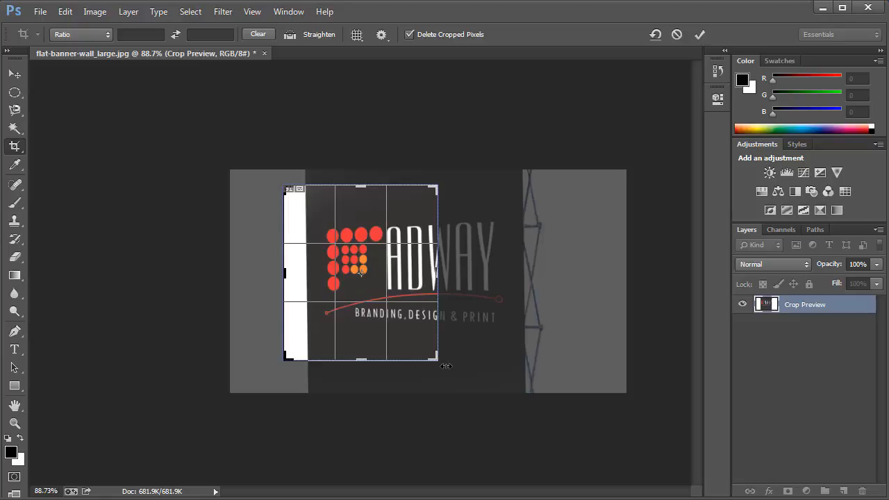
- Rotate the banner photo at an angle inside the small frame and commit the crop
left_click_drag(444, 364, 479, 330)
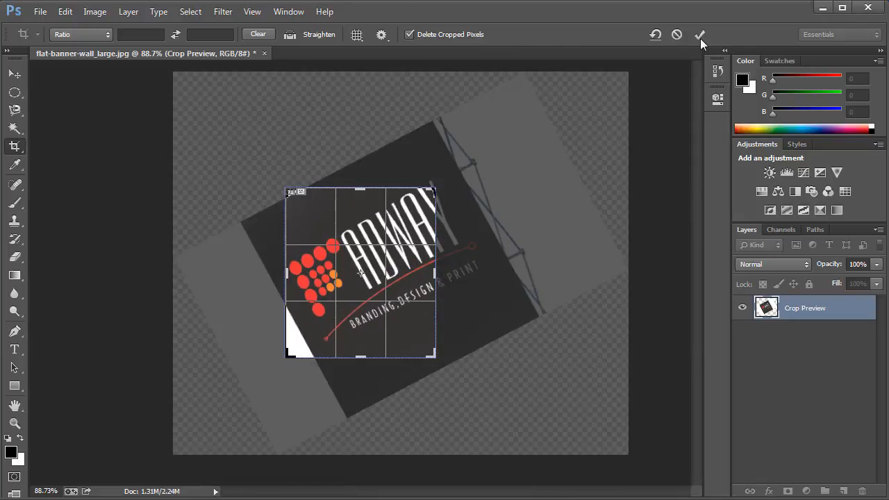
left_click(701, 35)
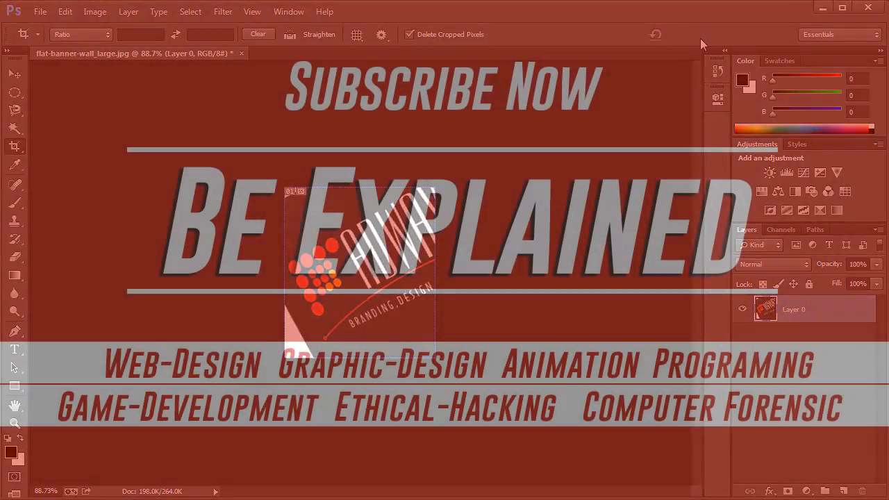